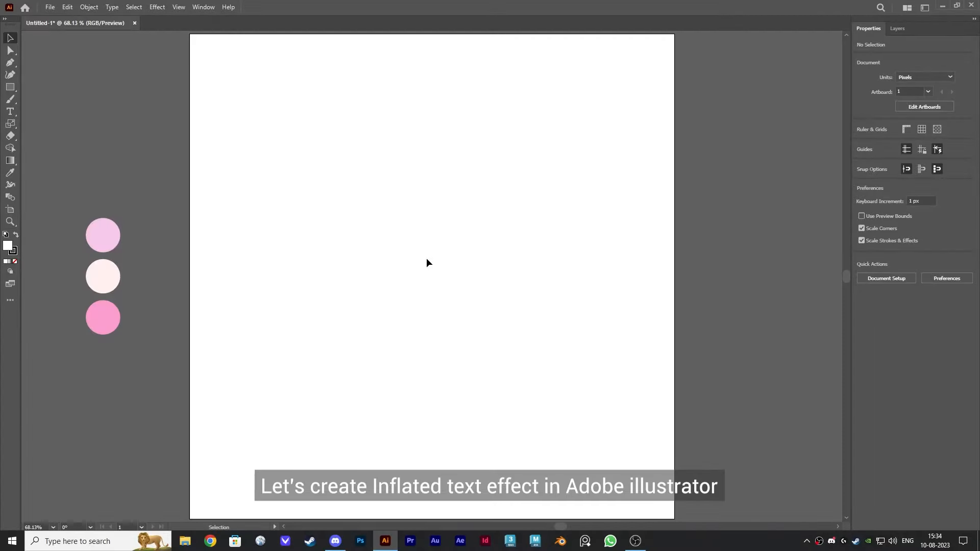
{"action": "mouse_move", "coordinate": [567, 410]}
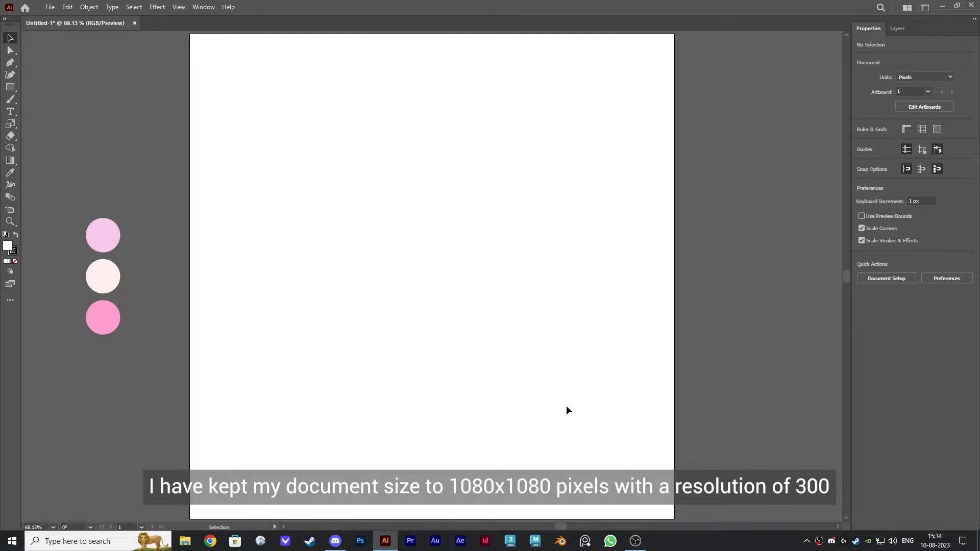
{"action": "mouse_move", "coordinate": [458, 307]}
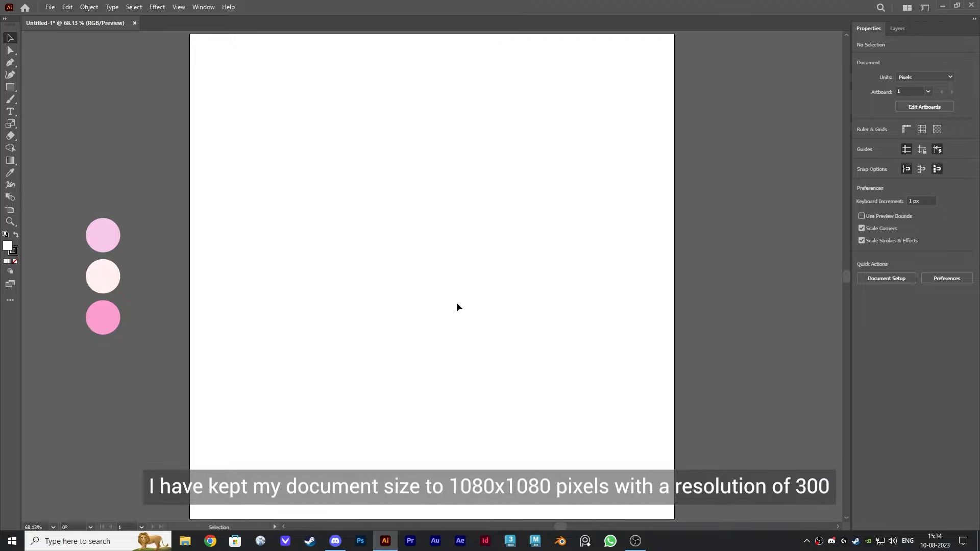
{"action": "mouse_move", "coordinate": [55, 107]}
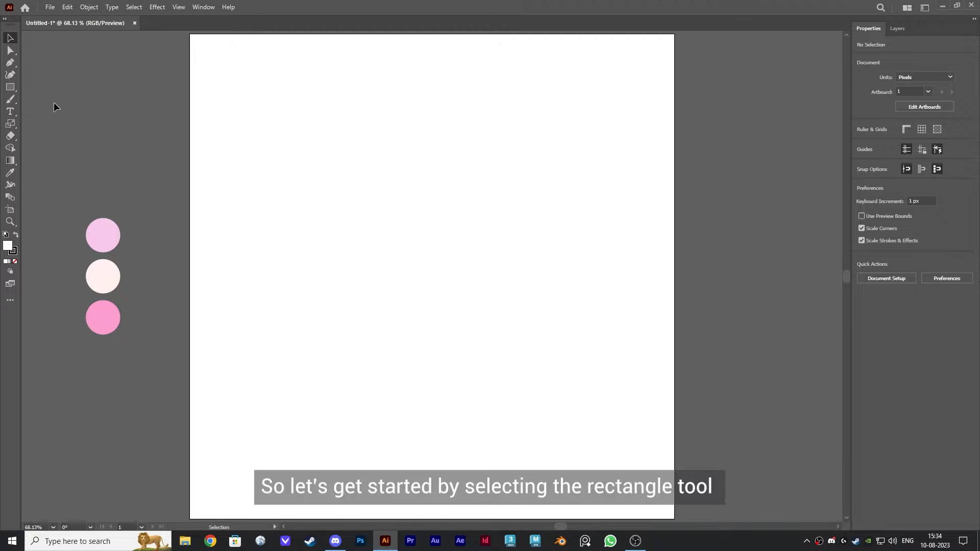
{"action": "mouse_move", "coordinate": [10, 88]}
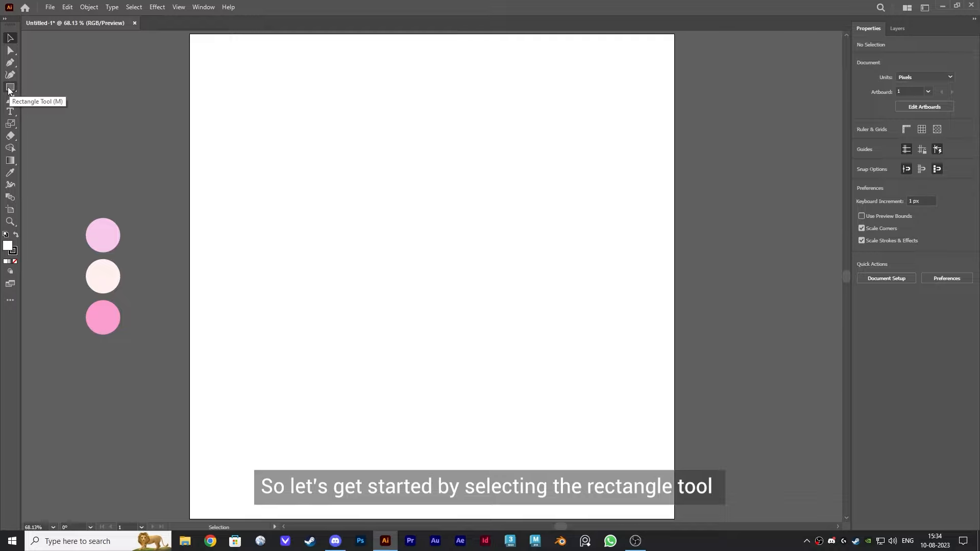
Step: Draw an artboard-sized rectangle, fill it with the sampled pale pink swatch and lock it in Layers
{"action": "left_click", "coordinate": [10, 88]}
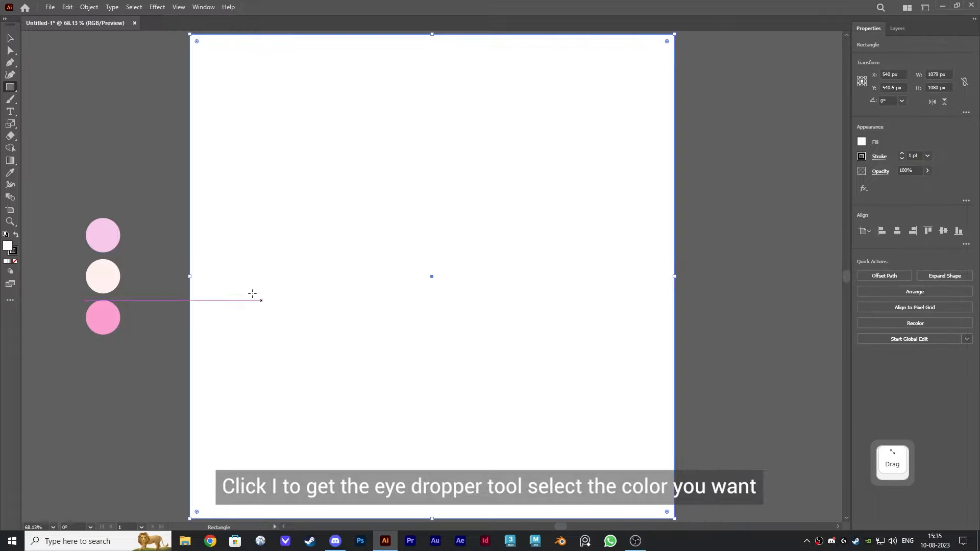
{"action": "key", "text": "i"}
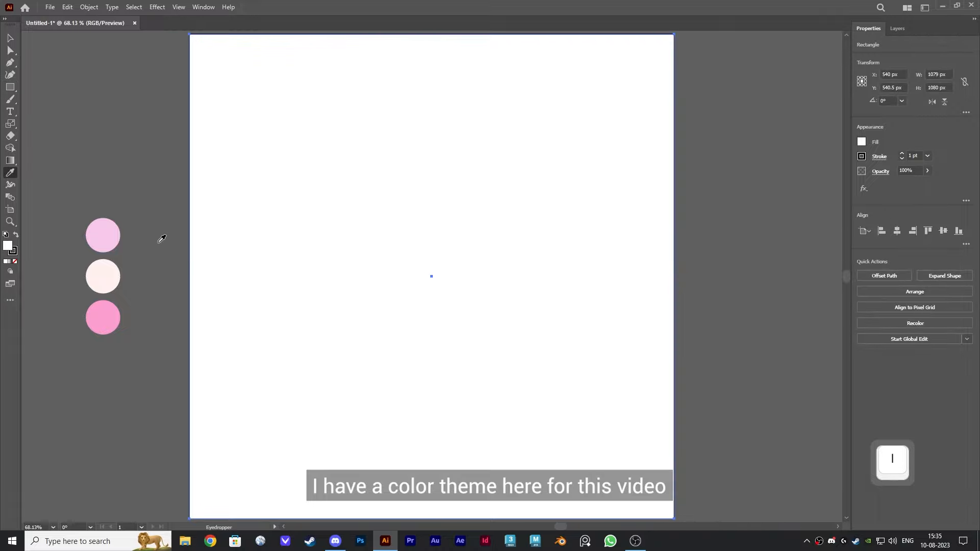
{"action": "left_click", "coordinate": [102, 235]}
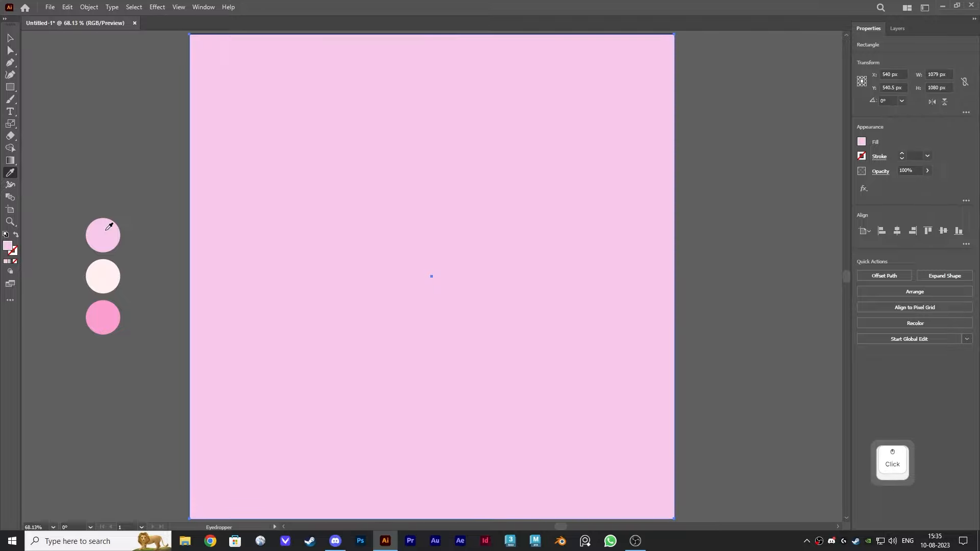
{"action": "key", "text": "v"}
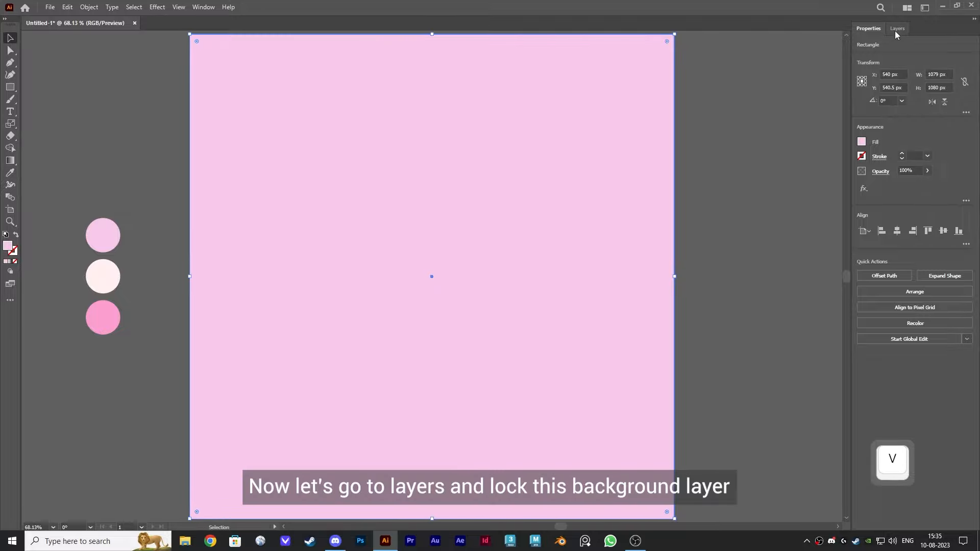
{"action": "left_click", "coordinate": [897, 29]}
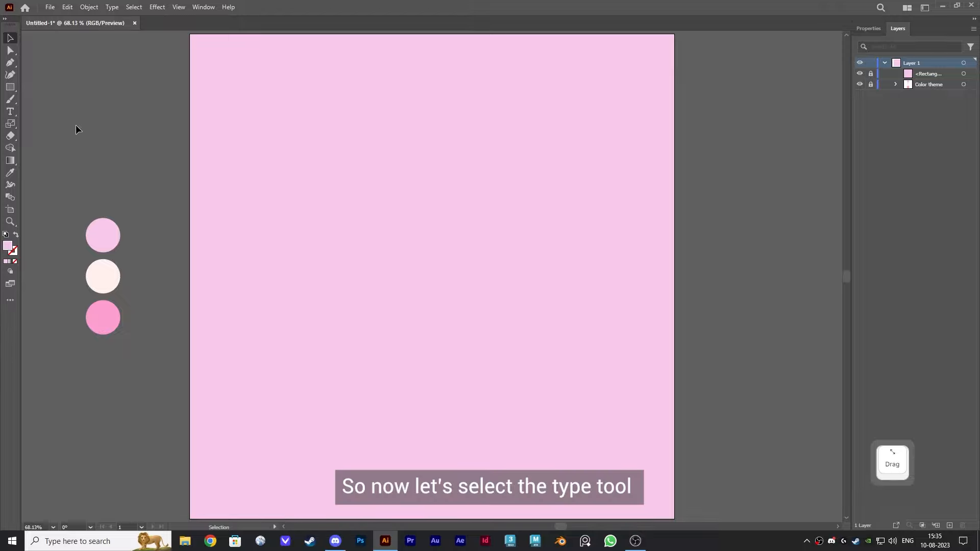
Step: Add a BARBIE text line and style it in Alphabet IV at 225 pt with a pale fill
{"action": "left_click", "coordinate": [10, 111]}
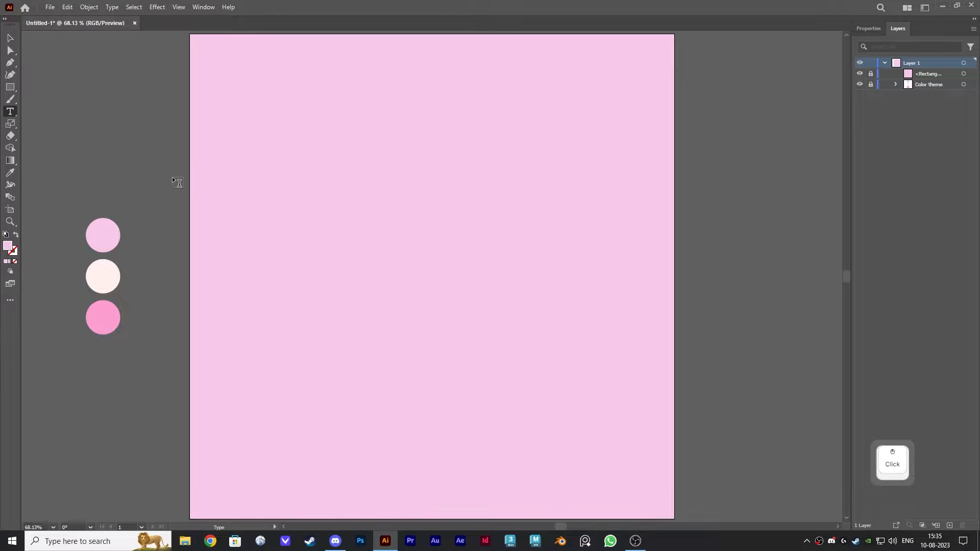
{"action": "left_click", "coordinate": [244, 196]}
{"action": "type", "text": "BARBIE"}
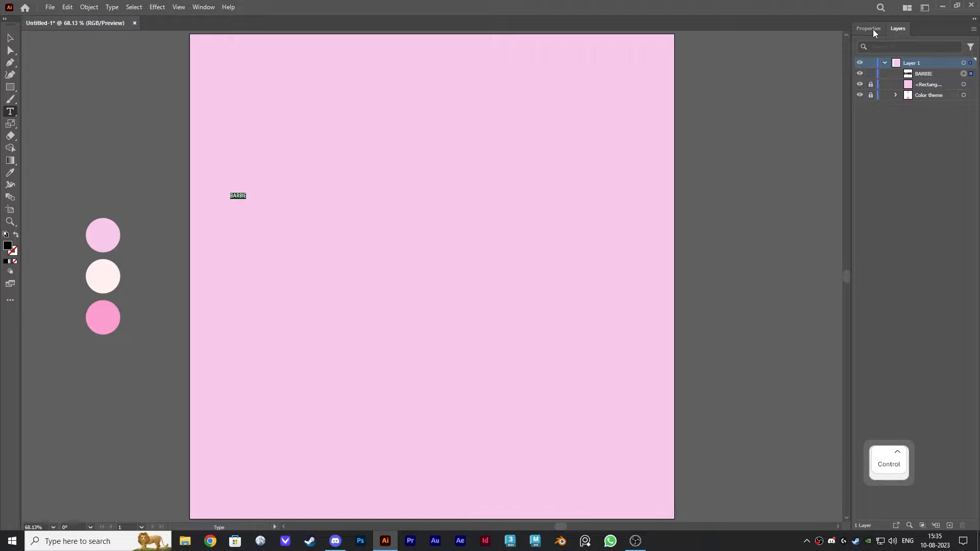
{"action": "left_click", "coordinate": [868, 28]}
{"action": "type", "text": "ALF"}
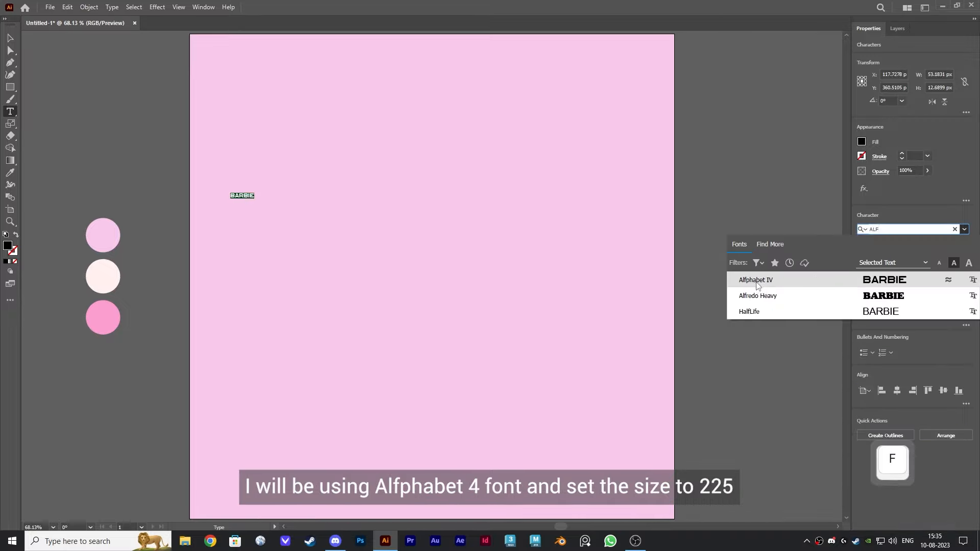
{"action": "left_click", "coordinate": [755, 280]}
{"action": "type", "text": "225"}
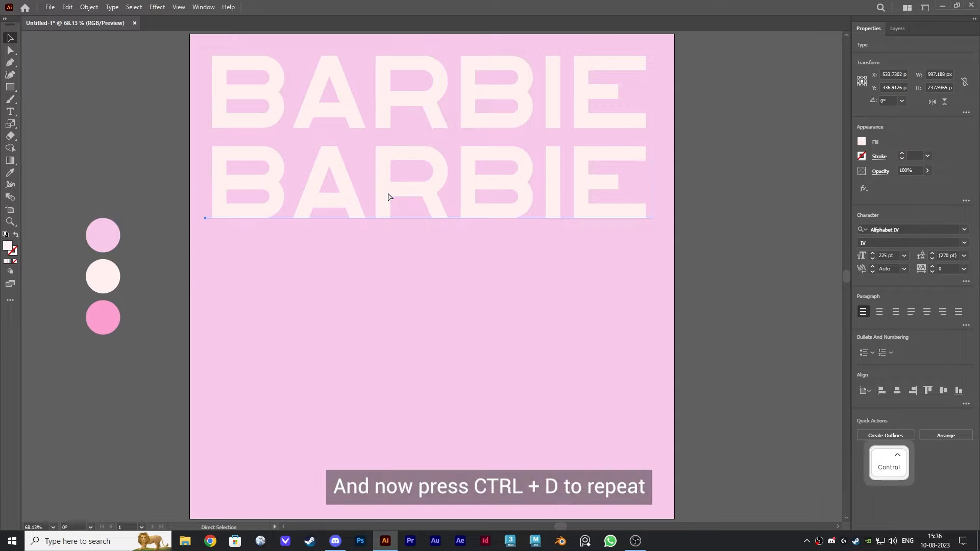
Step: Duplicate the row into five stacked BARBIE rows, group them and lock the group
{"action": "key", "text": "ctrl+d"}
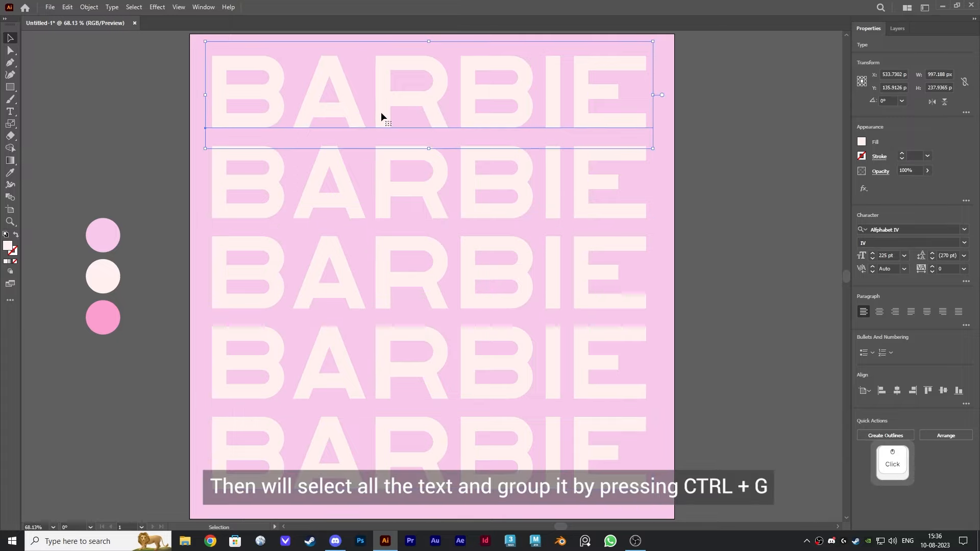
{"action": "left_click", "coordinate": [391, 185]}
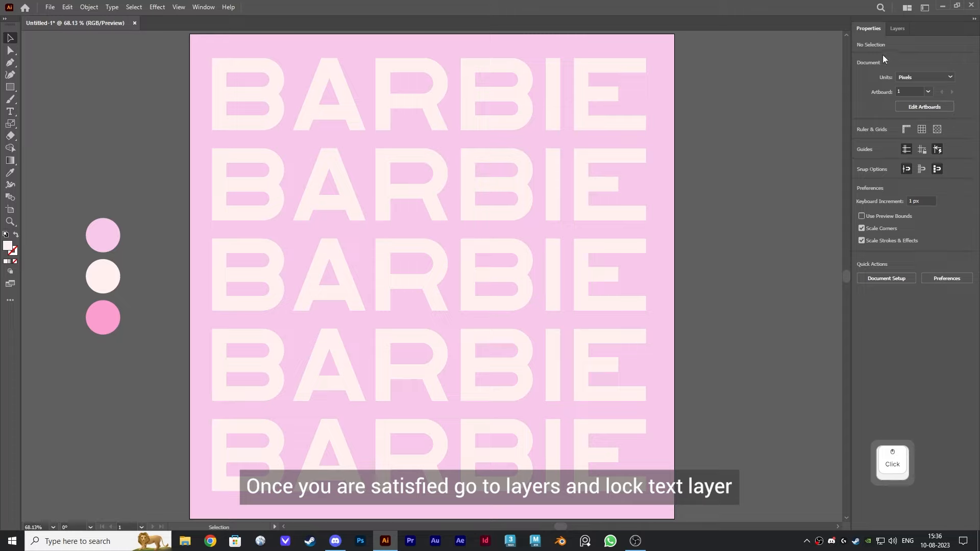
{"action": "left_click", "coordinate": [897, 29]}
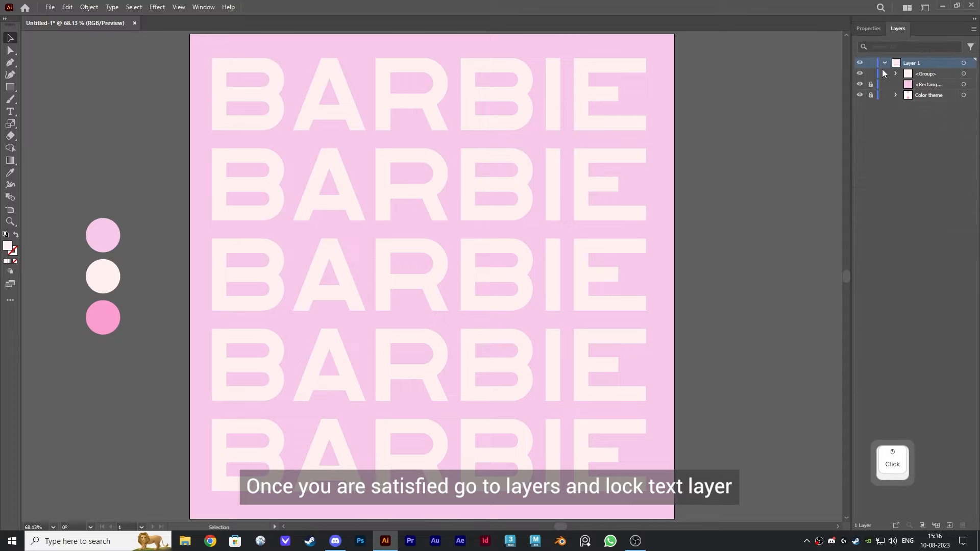
{"action": "left_click", "coordinate": [870, 63]}
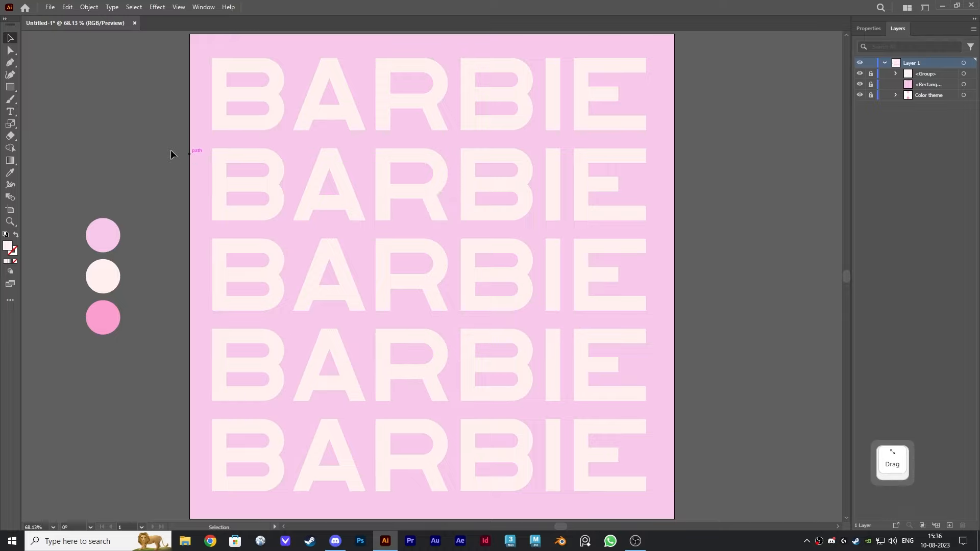
Step: Add a large letter B and set it in the Porky's Heavy font
{"action": "left_click", "coordinate": [10, 112]}
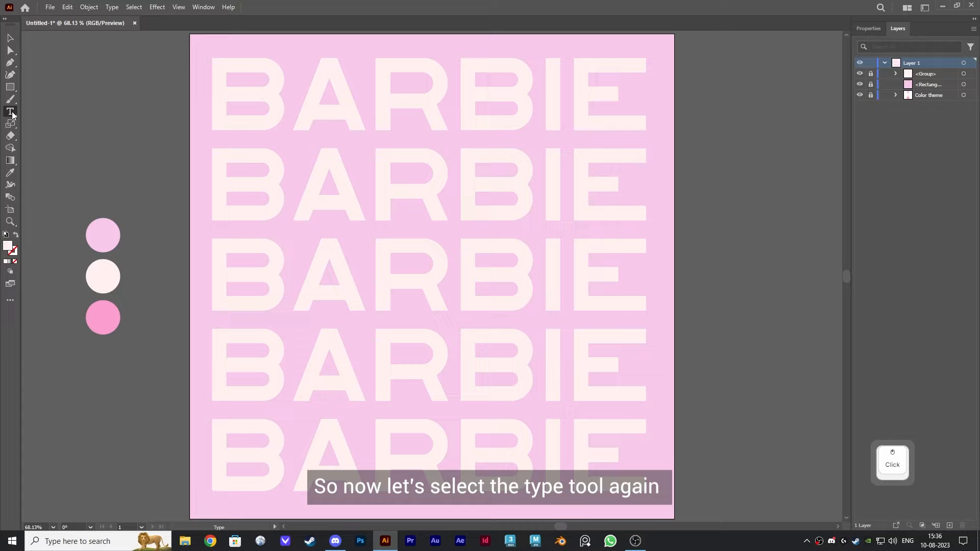
{"action": "left_click", "coordinate": [11, 112]}
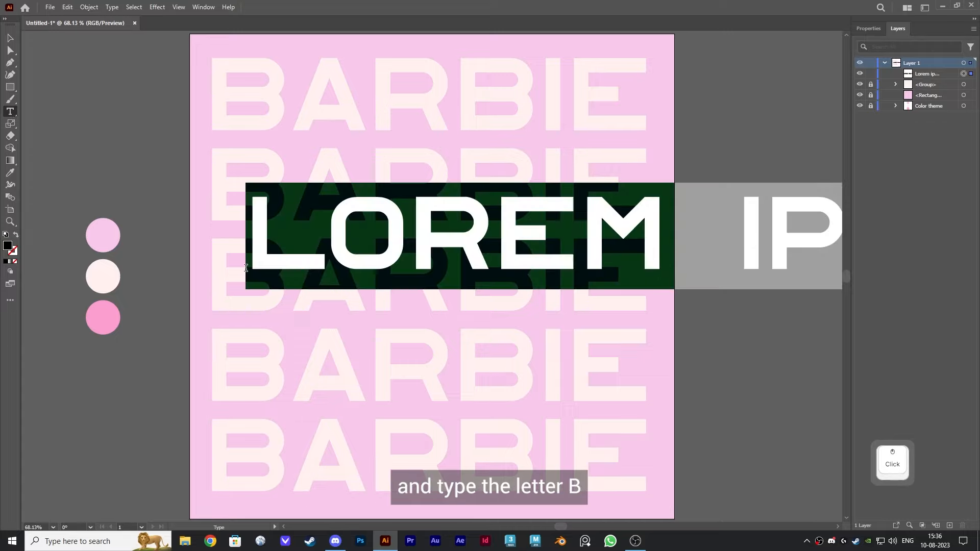
{"action": "type", "text": "B"}
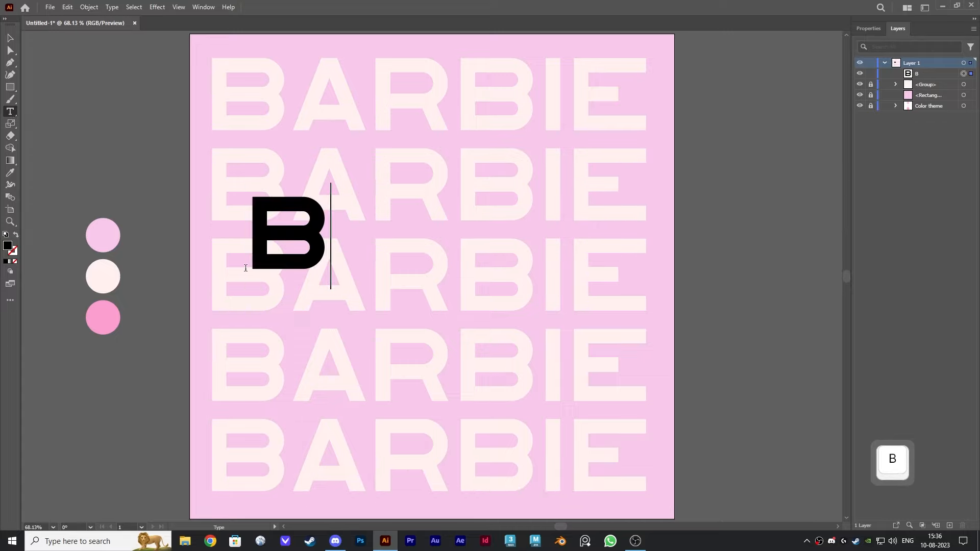
{"action": "key", "text": "ctrl+a"}
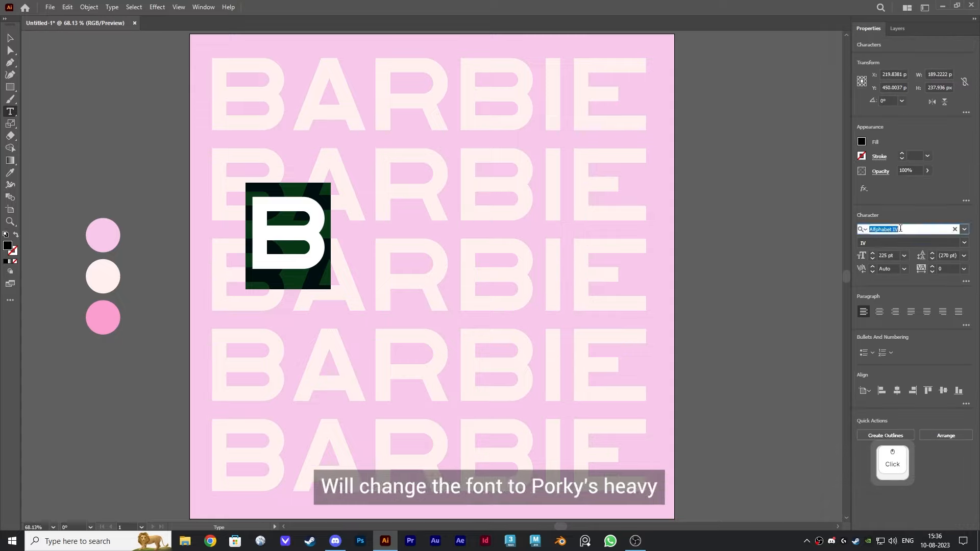
{"action": "type", "text": "PORK"}
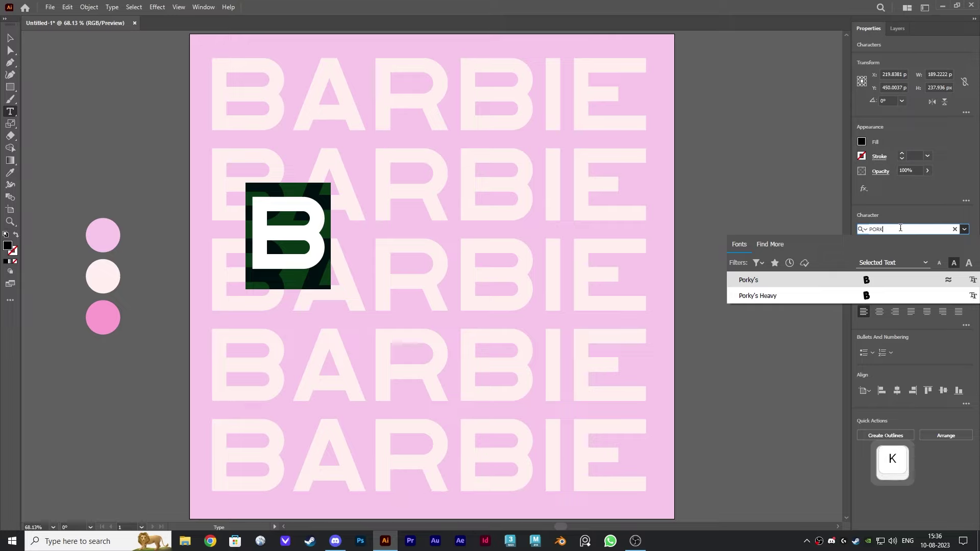
{"action": "left_click", "coordinate": [757, 295]}
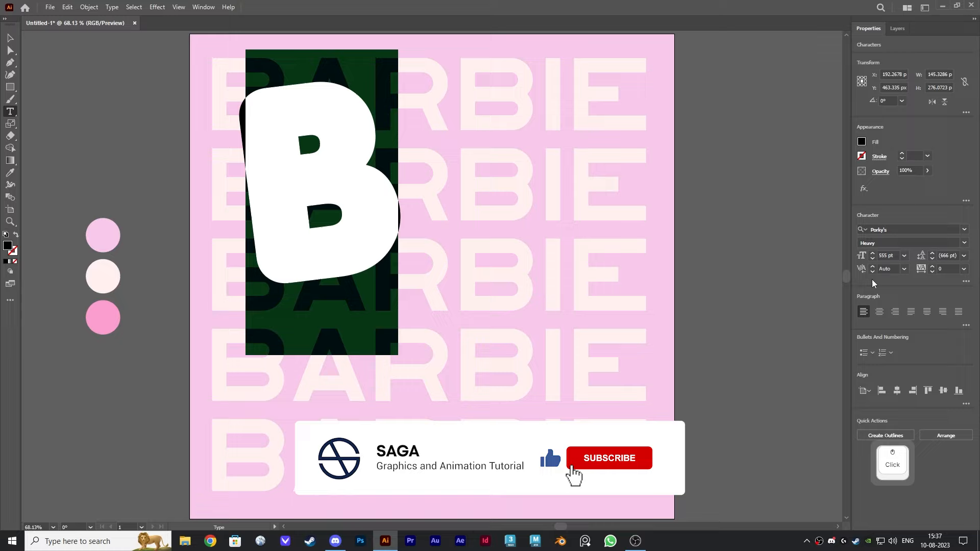
Step: Tilt the B slightly and fill it with the deeper pink swatch colour
{"action": "left_click", "coordinate": [609, 457]}
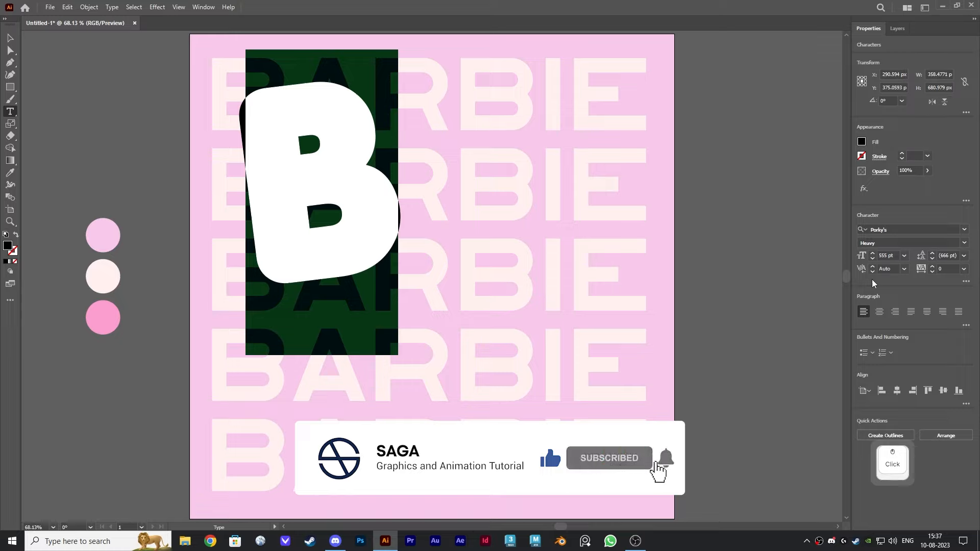
{"action": "left_click_drag", "start_coordinate": [320, 200], "coordinate": [338, 203]}
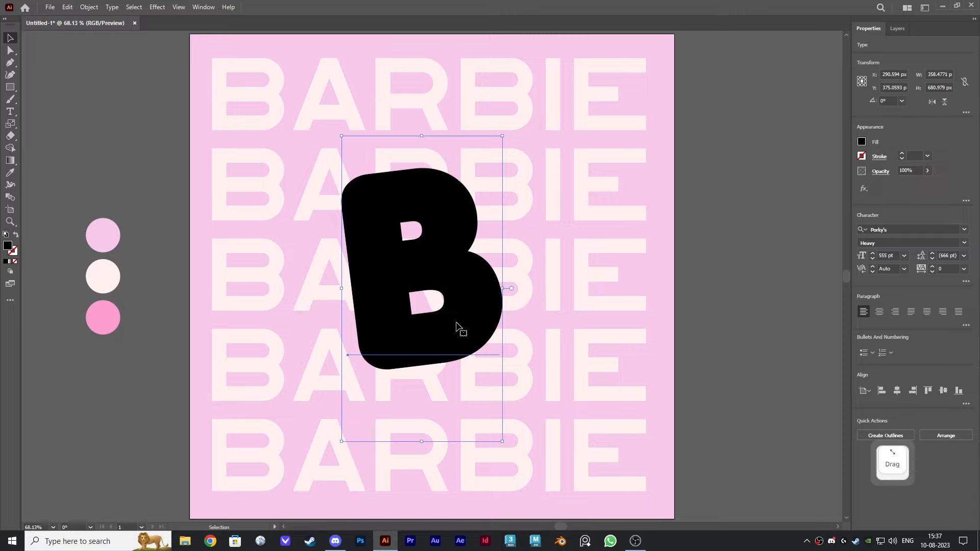
{"action": "left_click", "coordinate": [10, 173]}
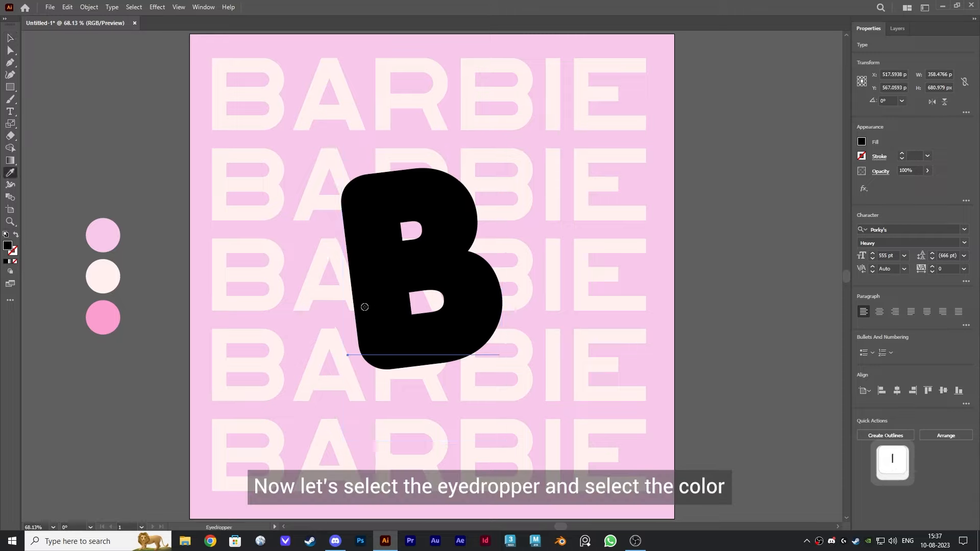
{"action": "left_click", "coordinate": [102, 318]}
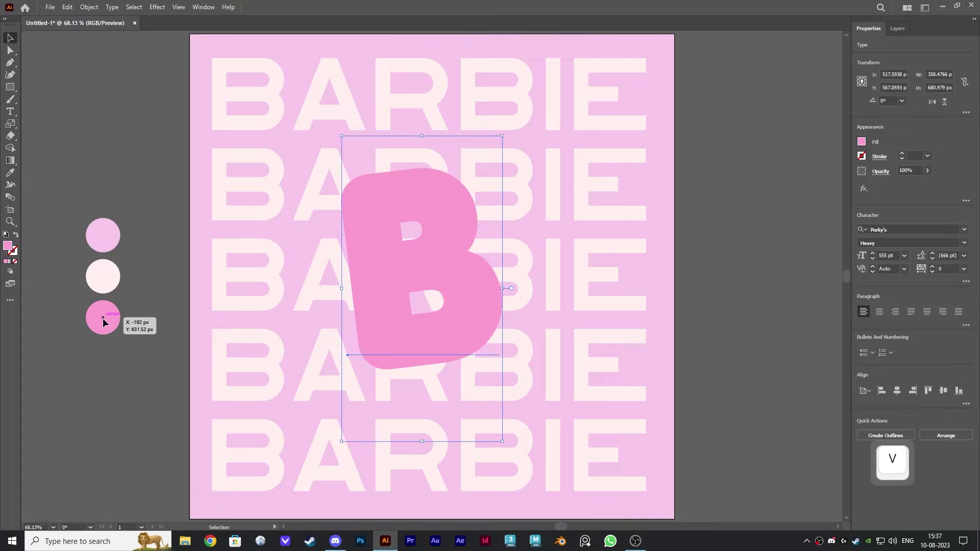
{"action": "mouse_move", "coordinate": [606, 283]}
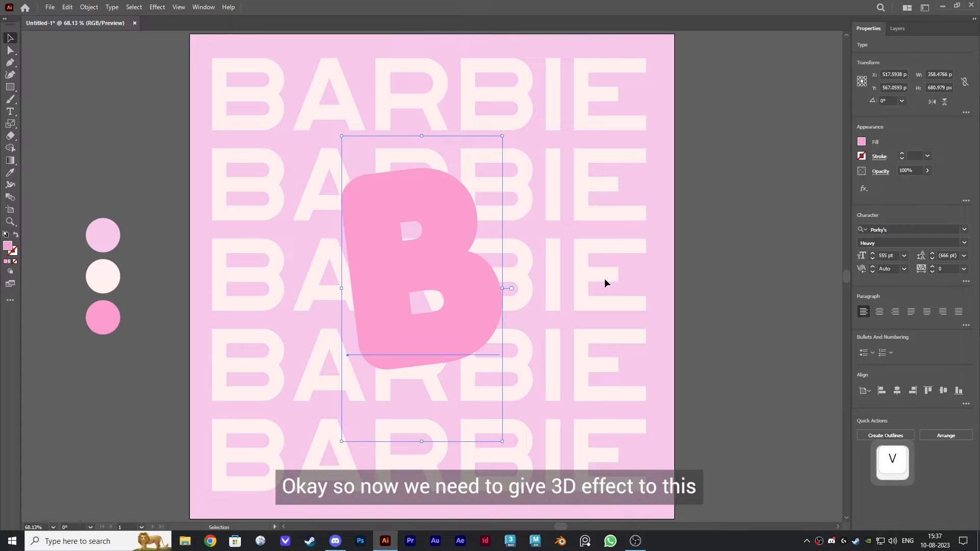
{"action": "mouse_move", "coordinate": [409, 275]}
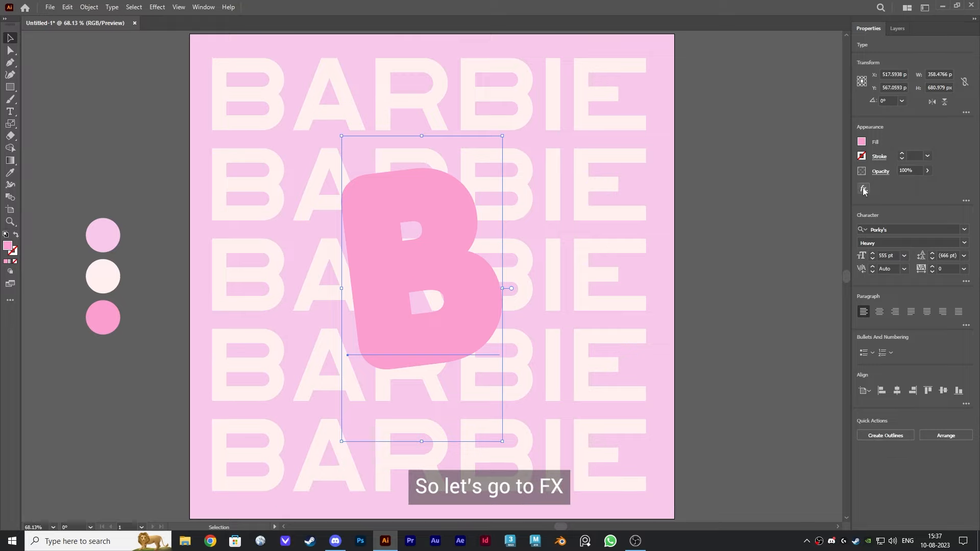
Step: Apply the 3D Inflate effect to the B with Materials on and light rotation -146°, height 51°
{"action": "left_click", "coordinate": [864, 188]}
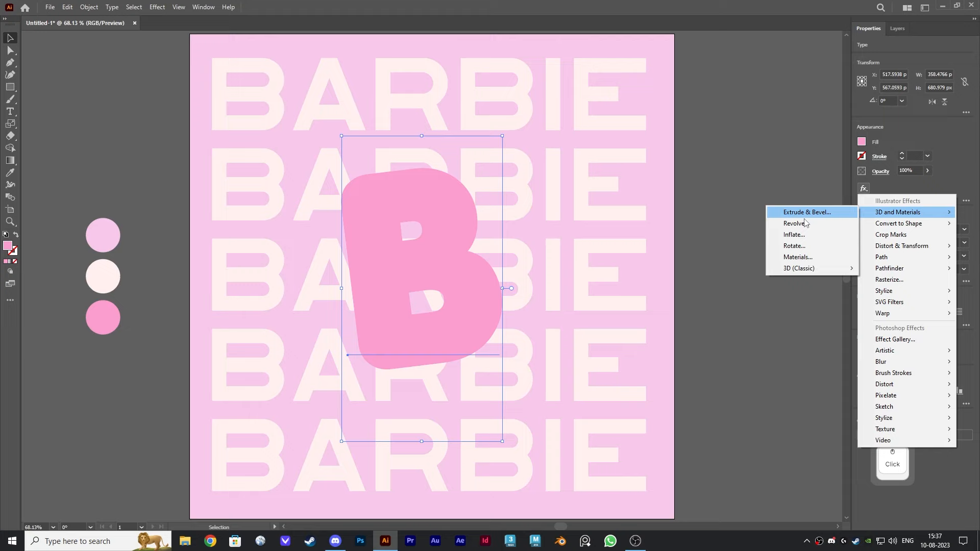
{"action": "mouse_move", "coordinate": [794, 234]}
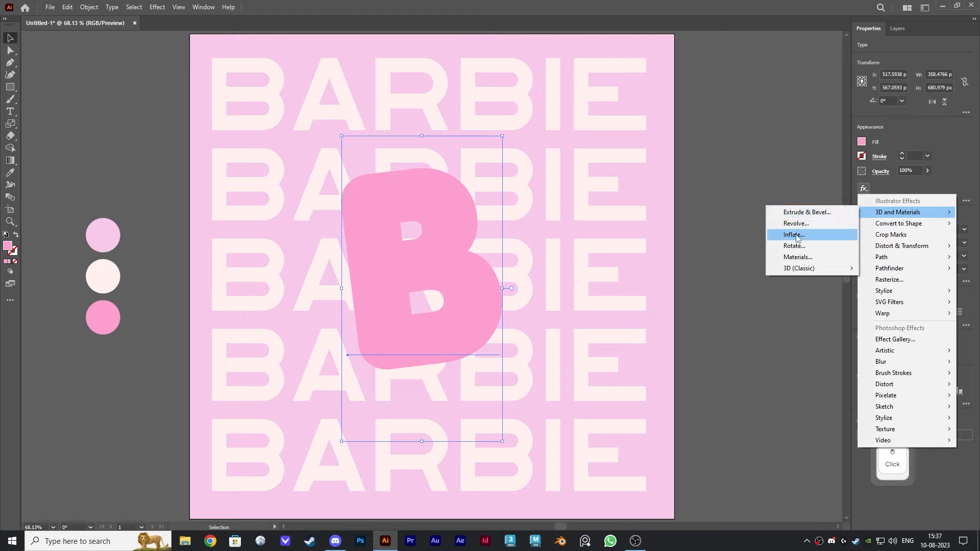
{"action": "left_click", "coordinate": [793, 235]}
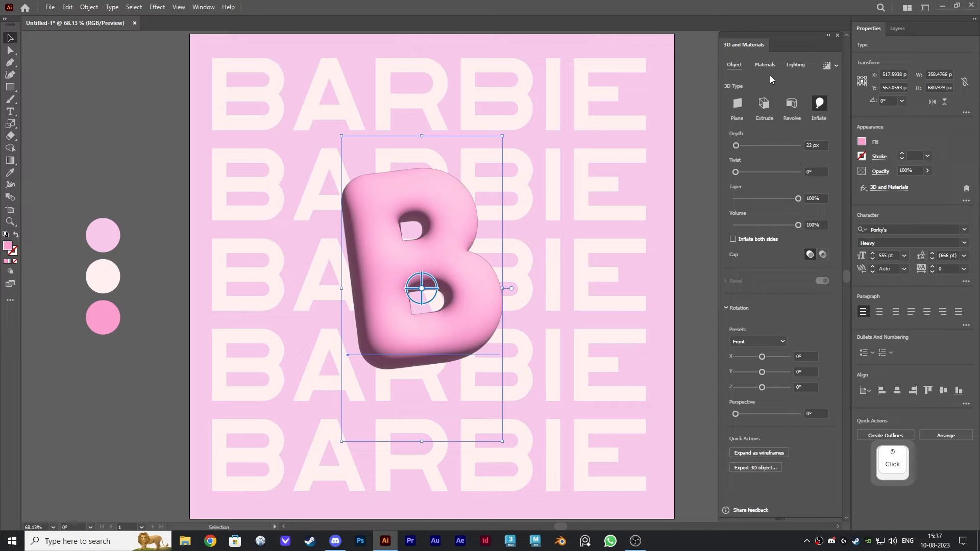
{"action": "mouse_move", "coordinate": [764, 64]}
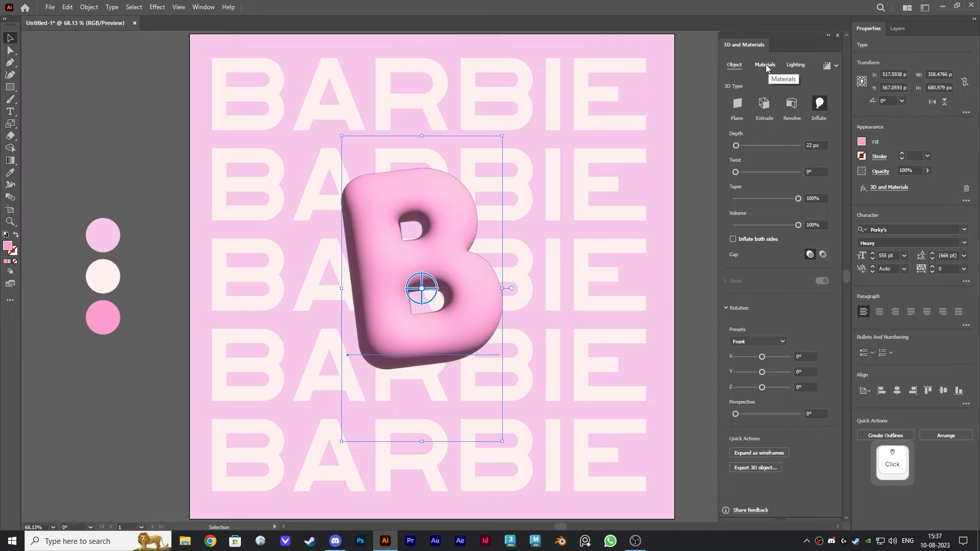
{"action": "left_click", "coordinate": [764, 64]}
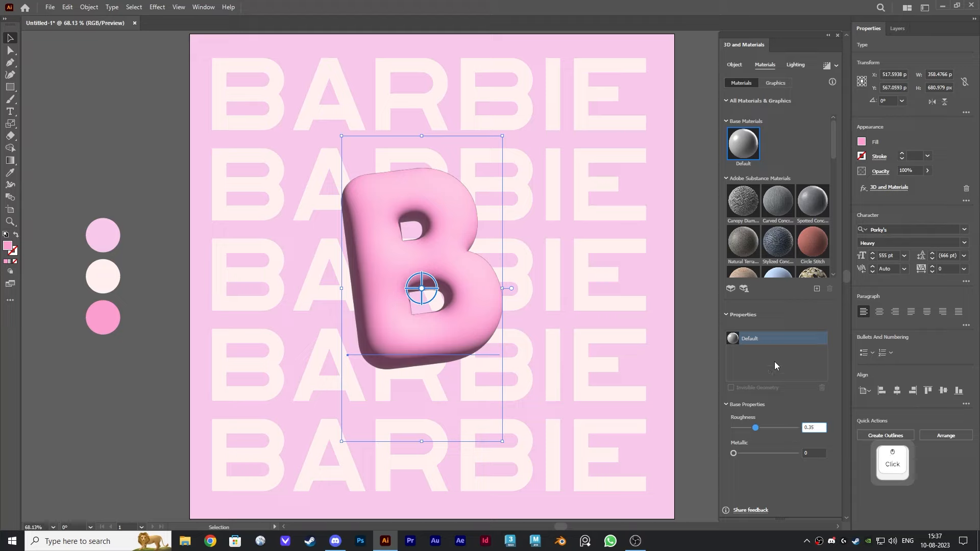
{"action": "left_click", "coordinate": [795, 64]}
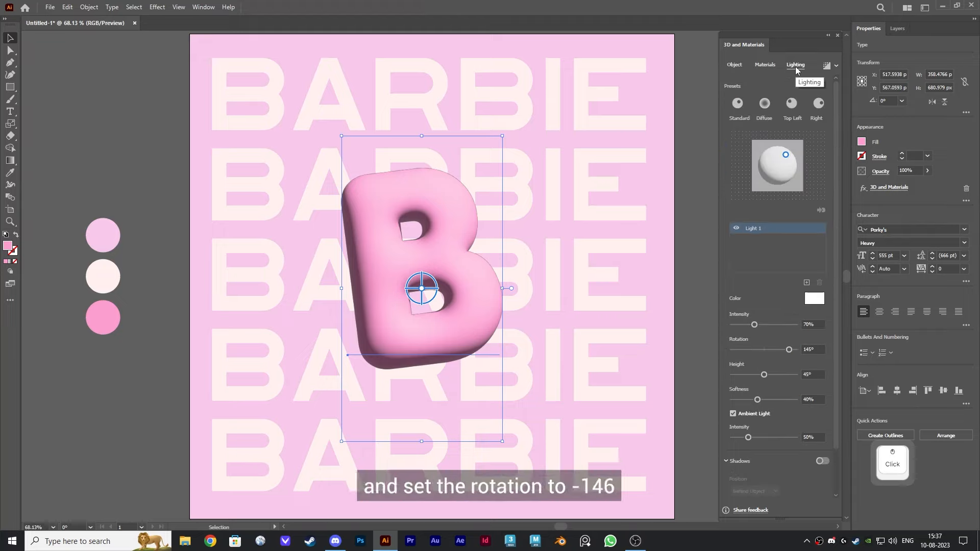
{"action": "mouse_move", "coordinate": [736, 344]}
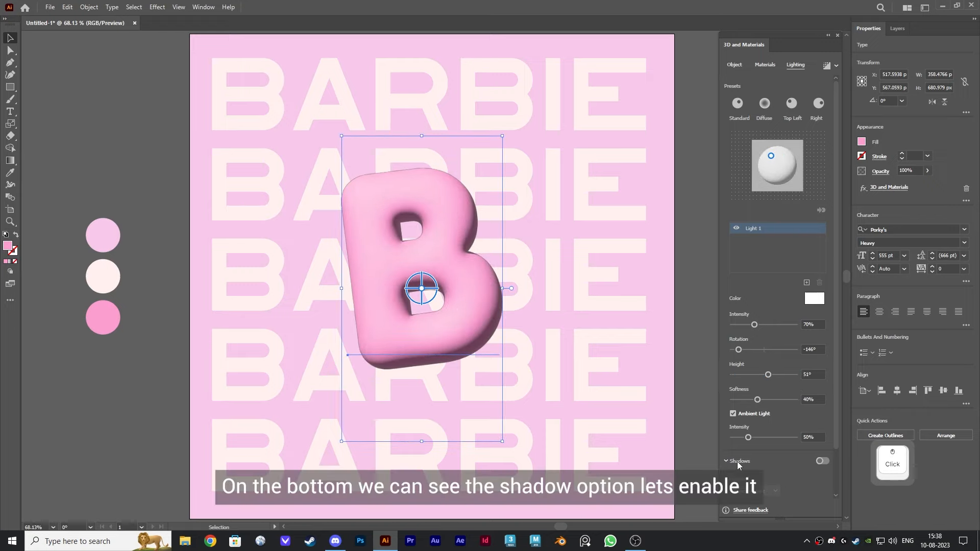
{"action": "left_click", "coordinate": [821, 461]}
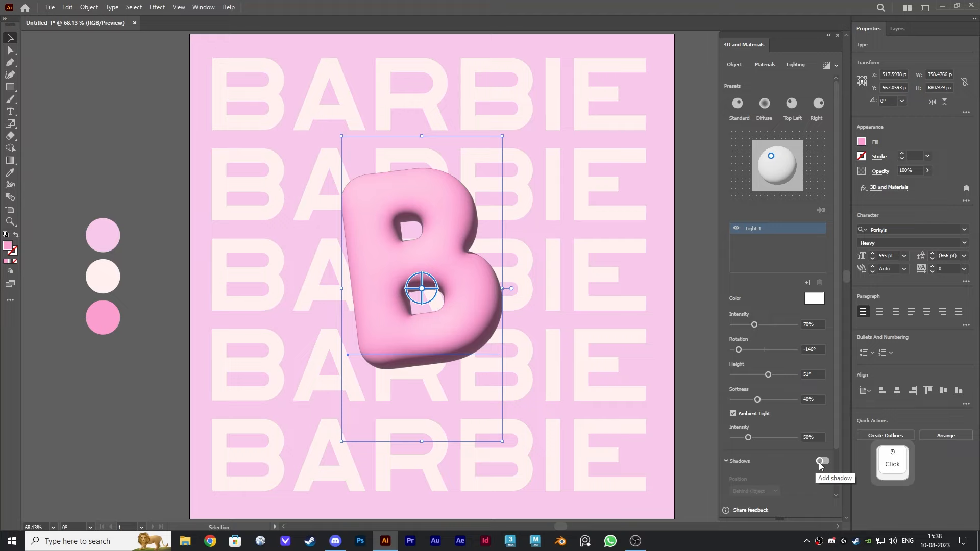
Step: Turn on shadows, then build the full word BARBIE as tilted inflated letters in two rows
{"action": "left_click", "coordinate": [823, 462]}
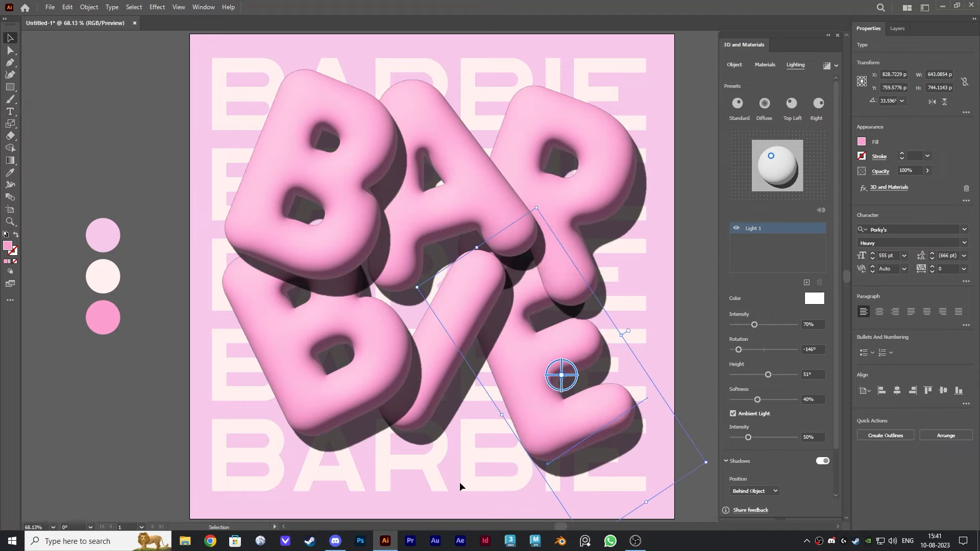
Step: Shift-select all six inflated letters and group them with Ctrl+G
{"action": "key", "text": "a"}
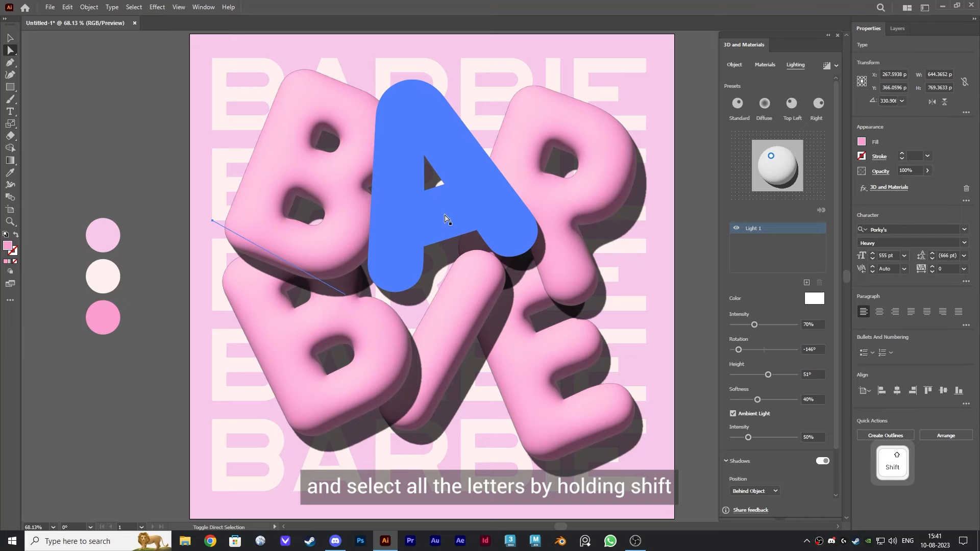
{"action": "left_click", "coordinate": [544, 388]}
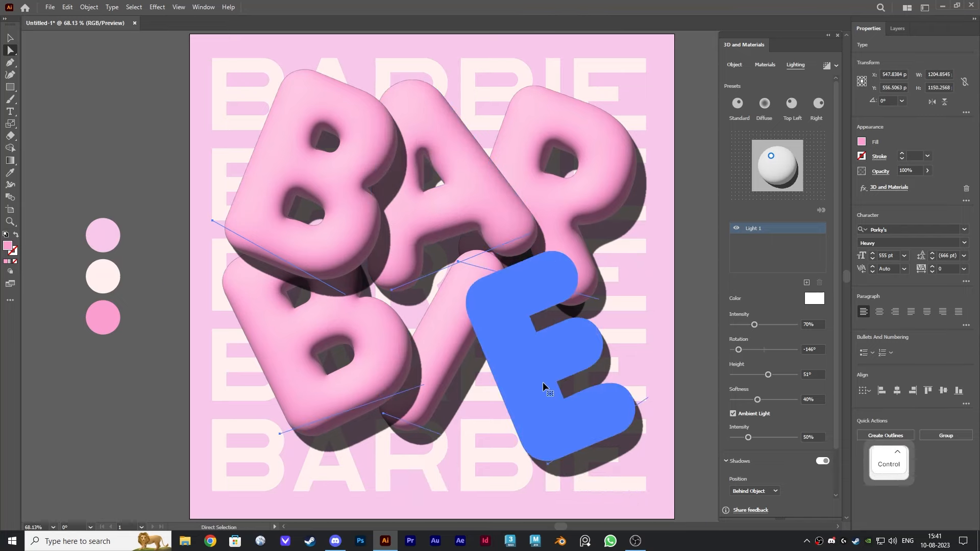
{"action": "key", "text": "ctrl+g"}
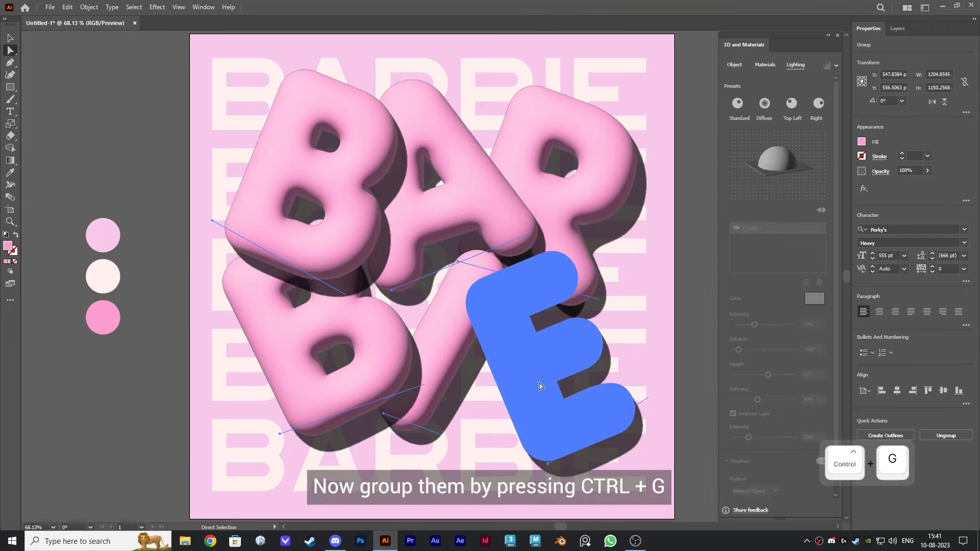
{"action": "key", "text": "ctrl+g"}
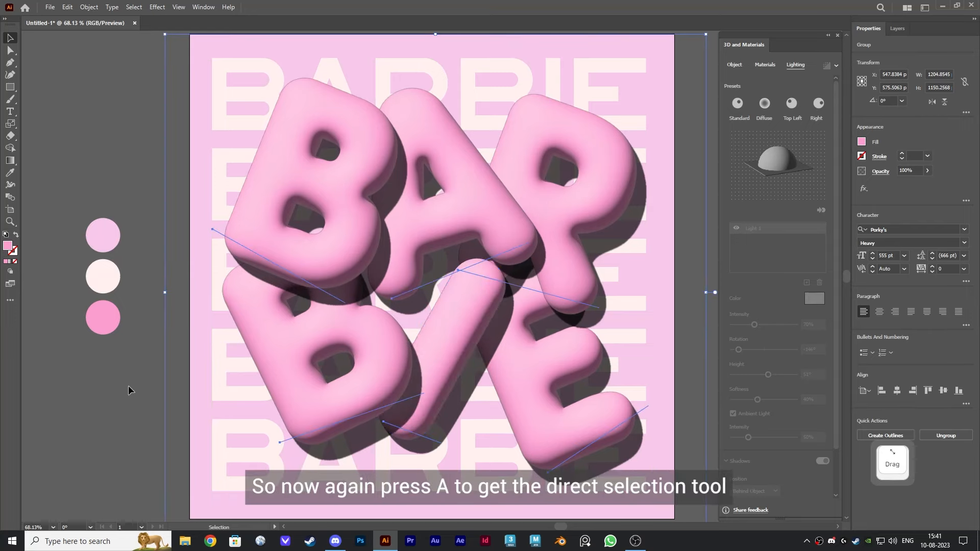
Step: Render each BARBIE letter with ray tracing for glossy highlights and soft shadows
{"action": "key", "text": "a"}
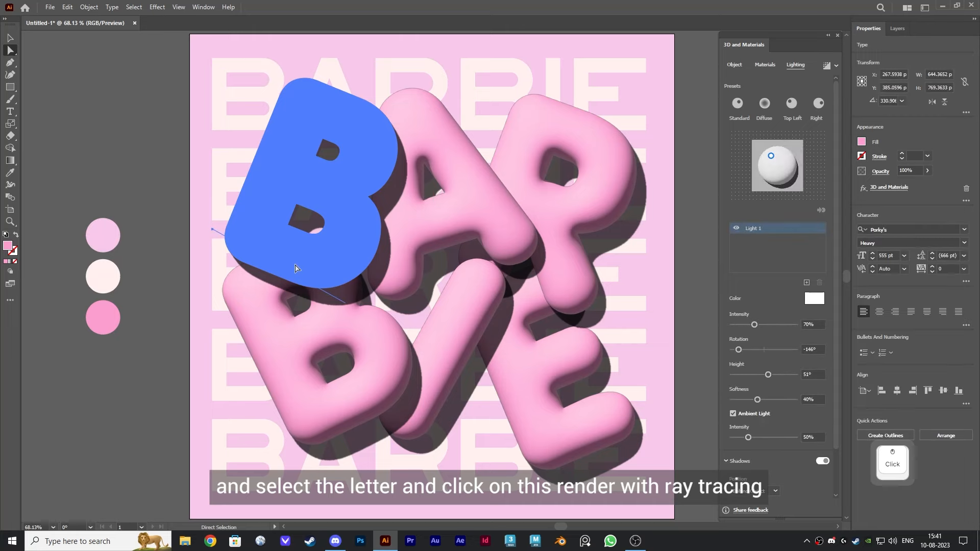
{"action": "left_click", "coordinate": [826, 65]}
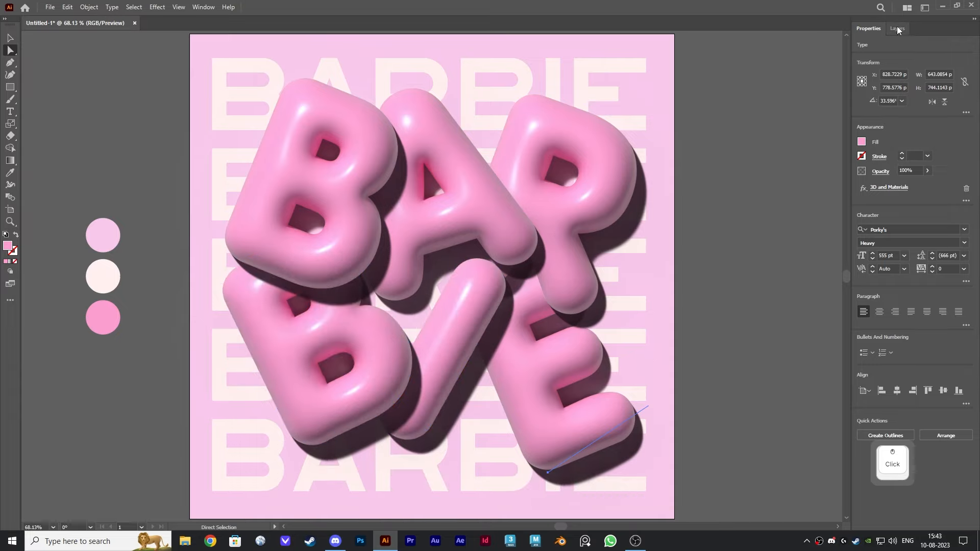
Step: Show the Layers list with the letter group, text rows, rectangle and Color theme
{"action": "left_click", "coordinate": [898, 28]}
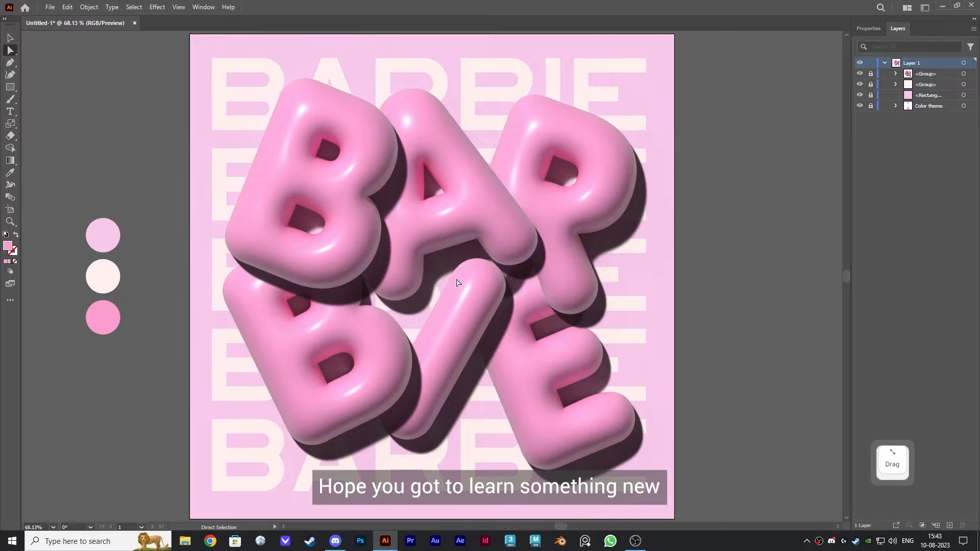
{"action": "key", "text": "v"}
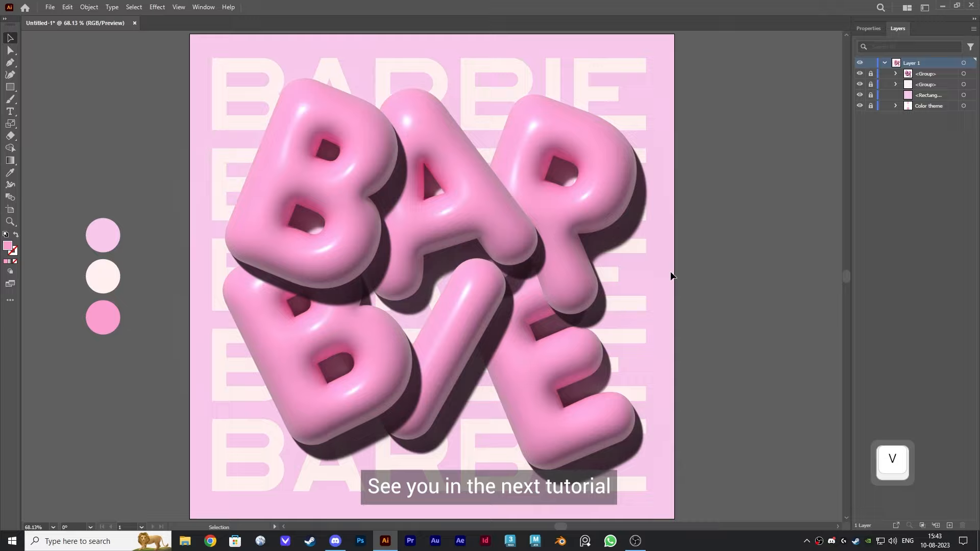